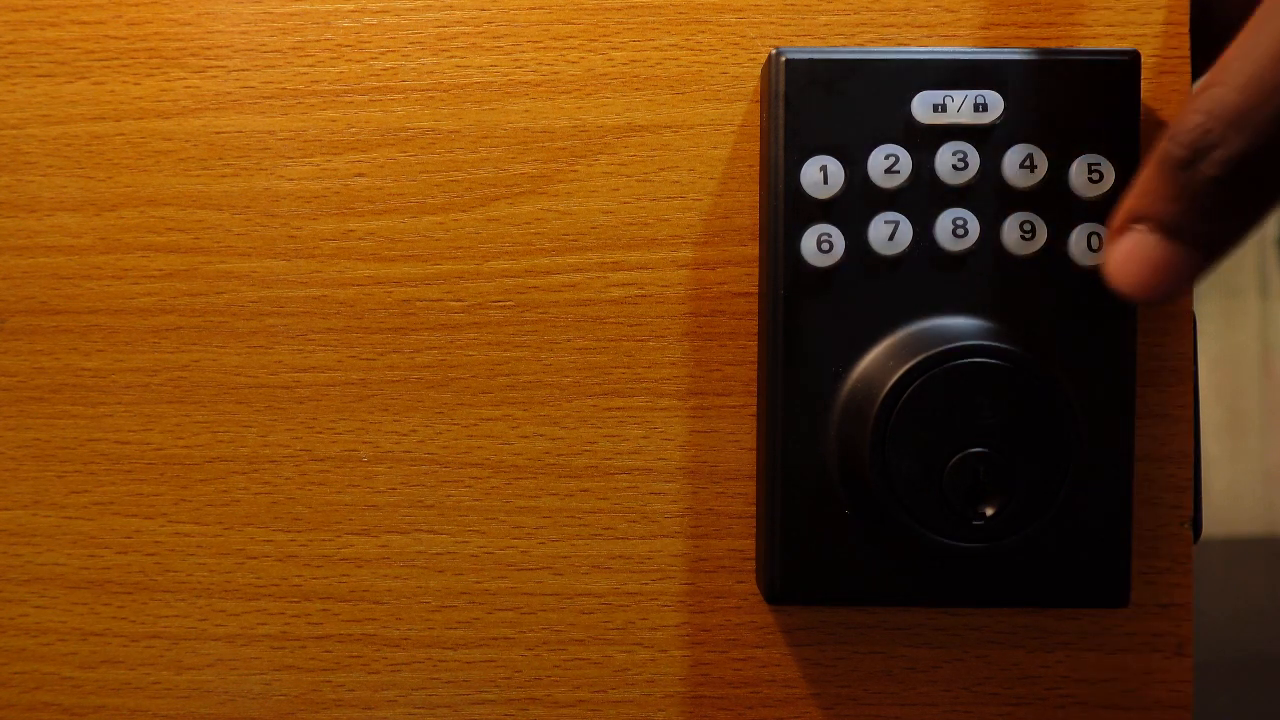
pyautogui.click(1090, 243)
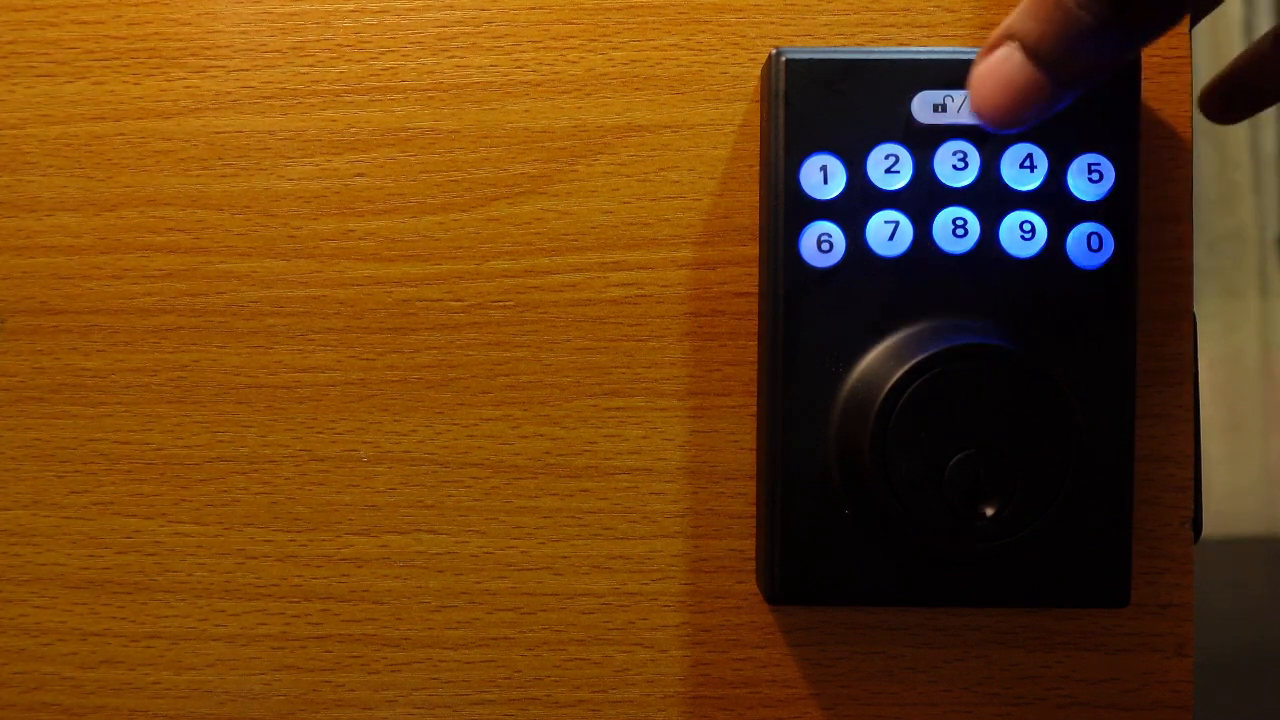
pyautogui.click(950, 104)
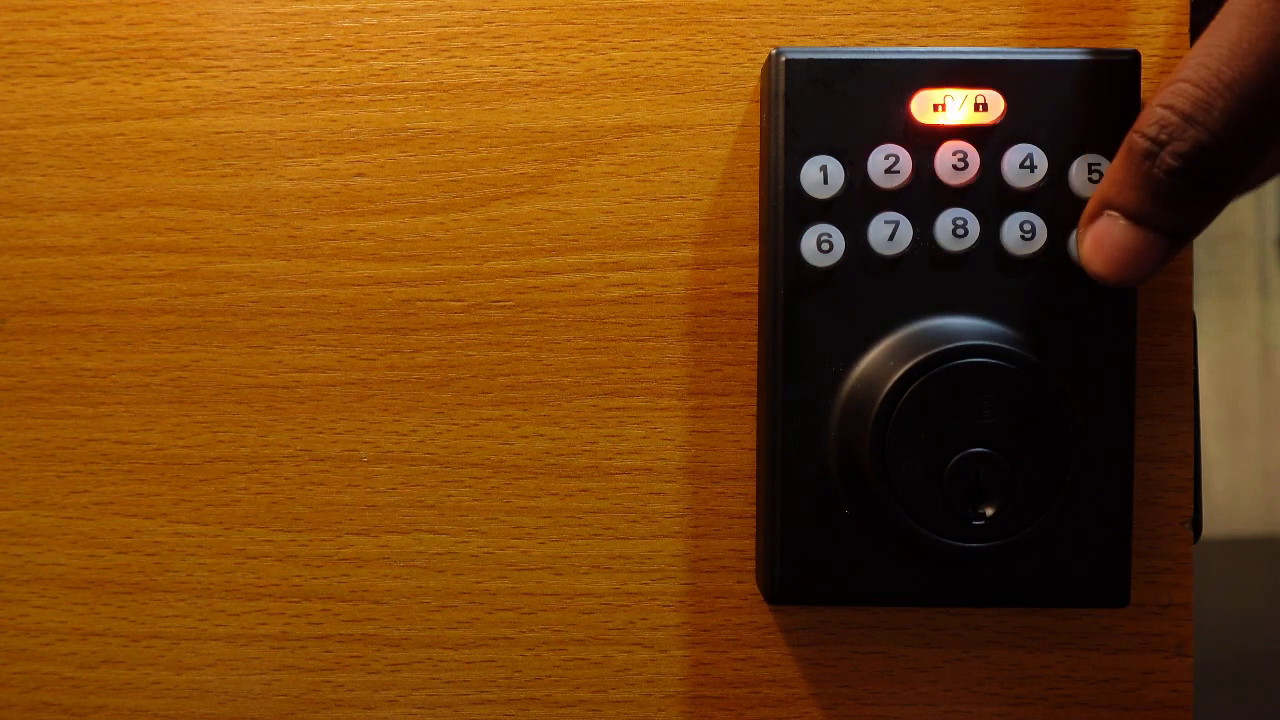
pyautogui.click(1090, 243)
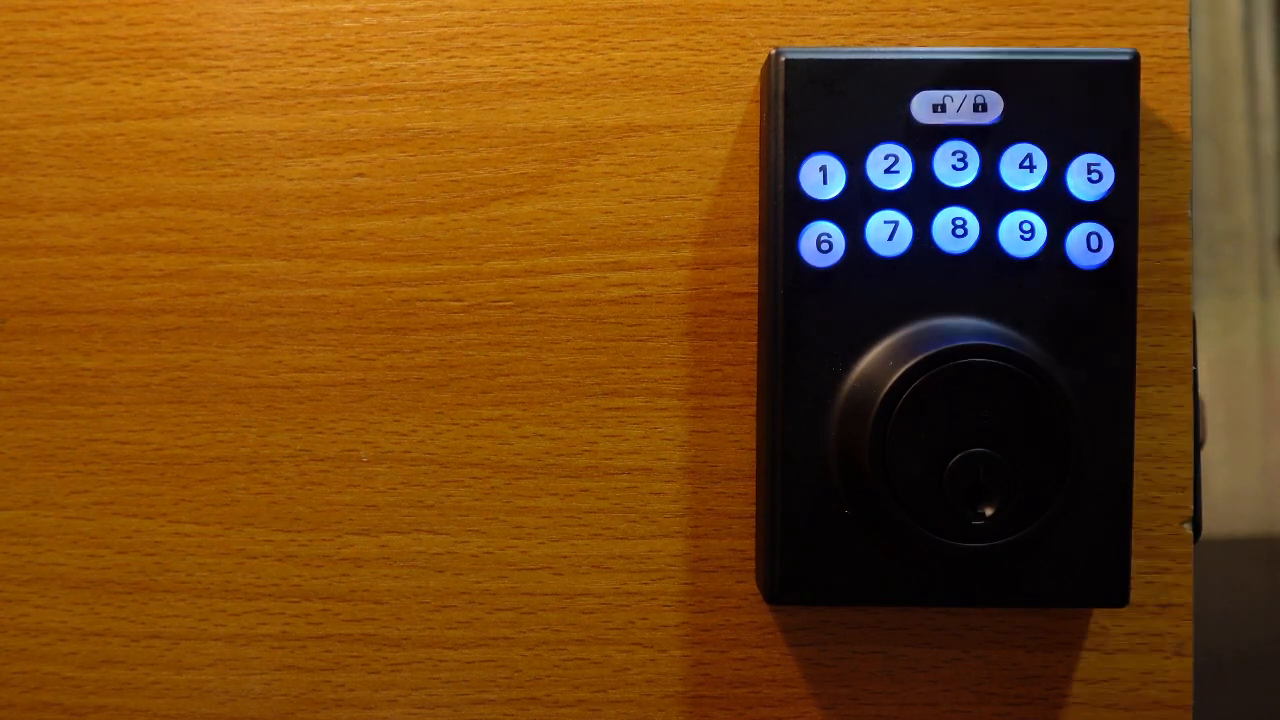